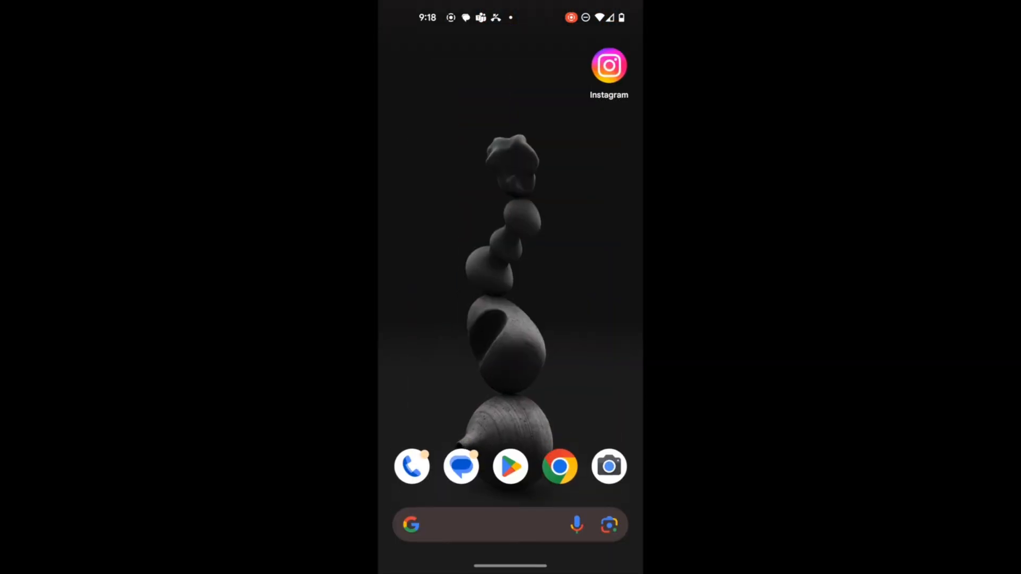
Uninstall Instagram via its App info page and confirm the removal.
{"action": "left_click", "coordinate": [608, 66]}
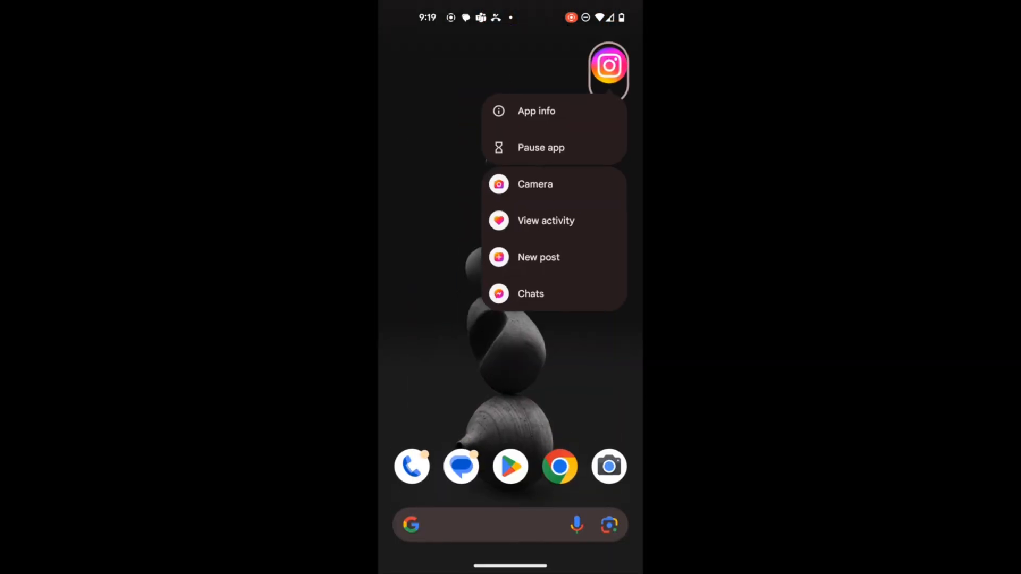
{"action": "left_click", "coordinate": [536, 111]}
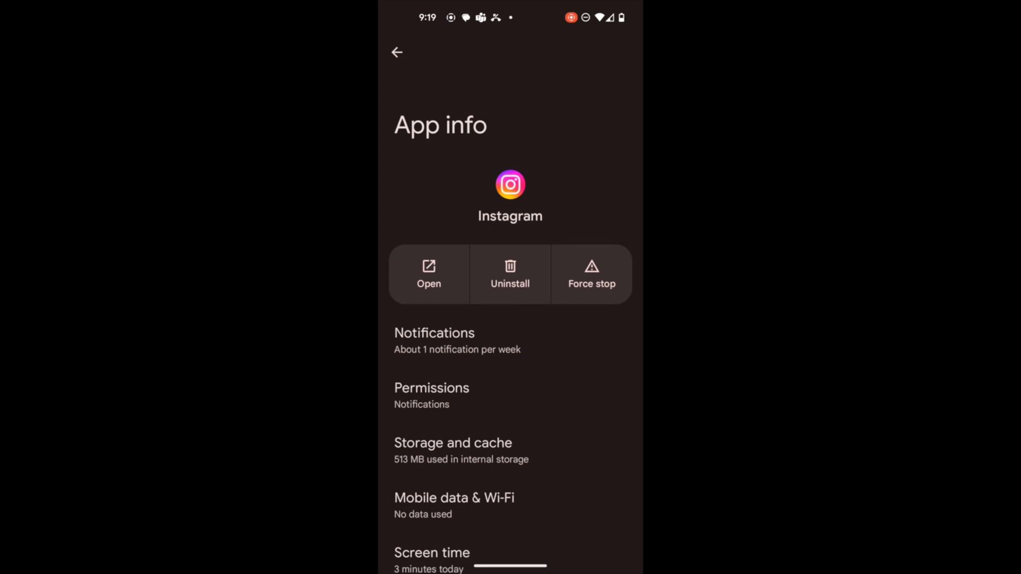
{"action": "left_click", "coordinate": [510, 274]}
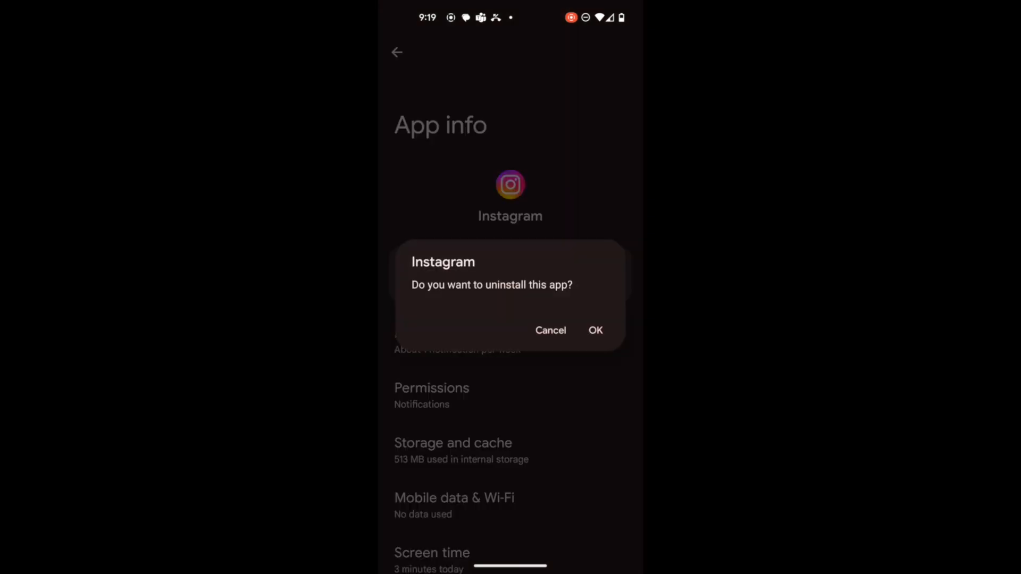
{"action": "left_click", "coordinate": [550, 330]}
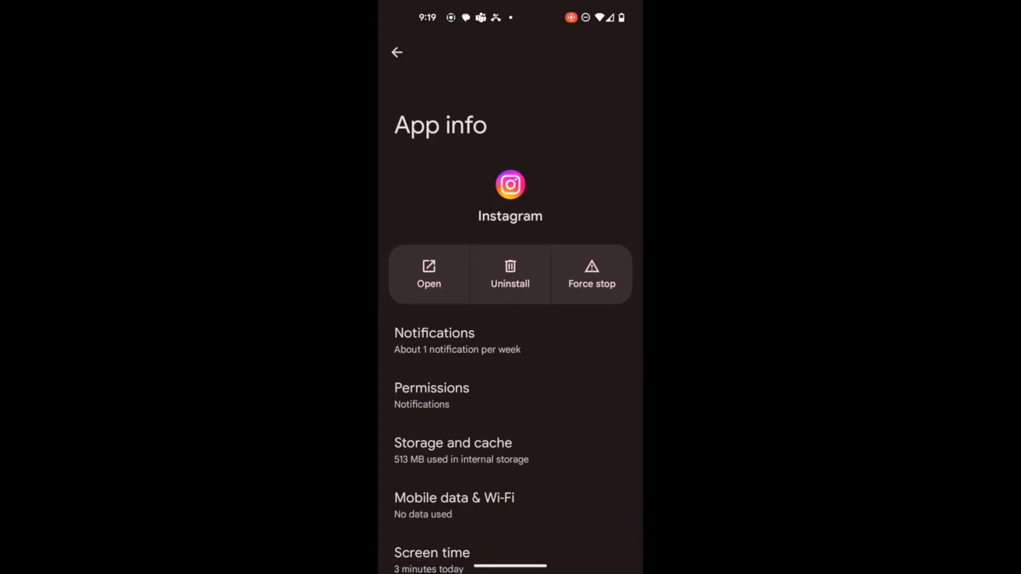
{"action": "left_click", "coordinate": [509, 274]}
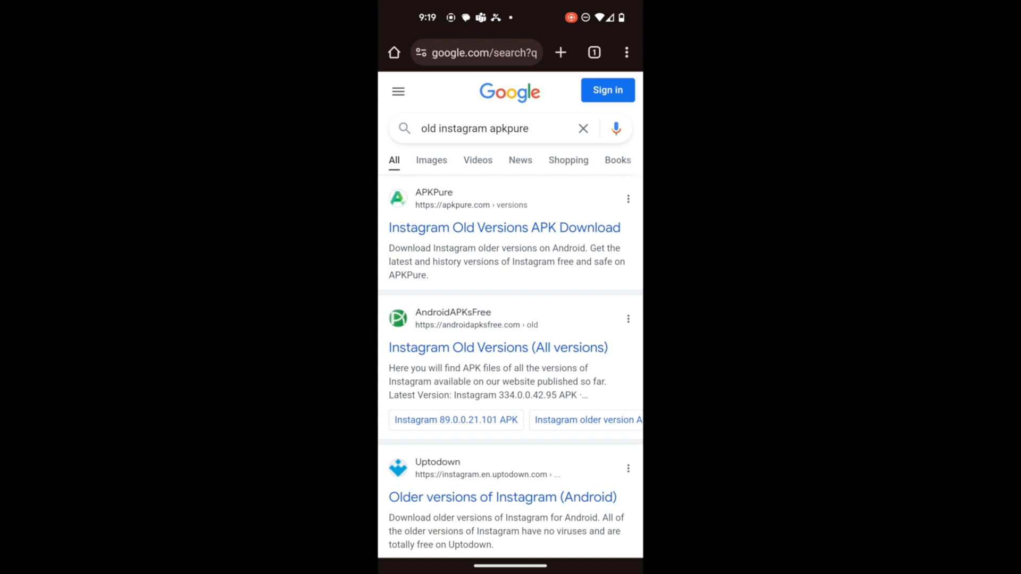
Go to APKPure's 'Instagram Old Versions APK Download' result from the Google search.
{"action": "left_click", "coordinate": [504, 228]}
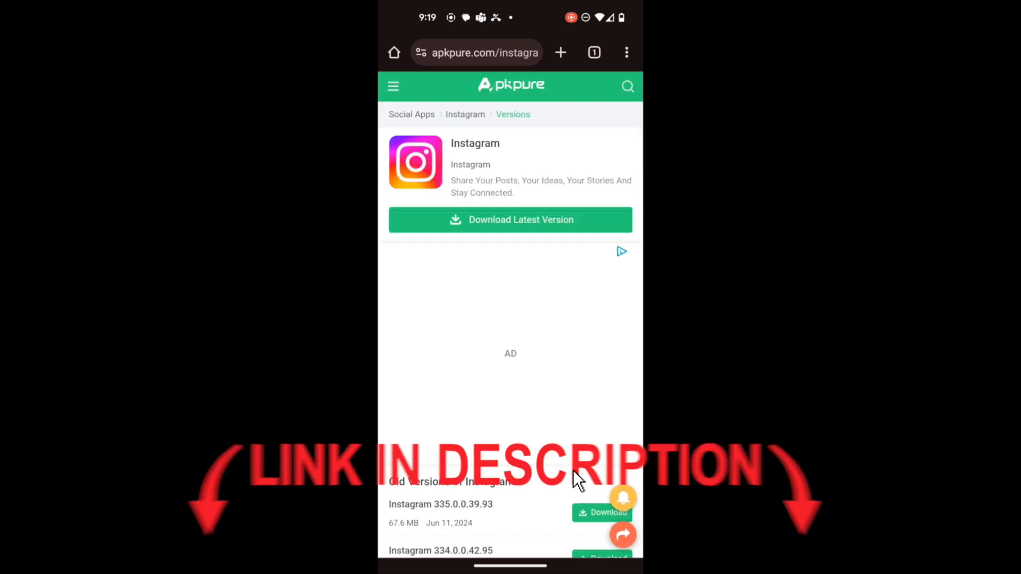
Download the Instagram 326.0.0.42.90 APK (65.06 MB) and launch it to install.
{"action": "scroll", "scroll_direction": "down", "scroll_amount": 3}
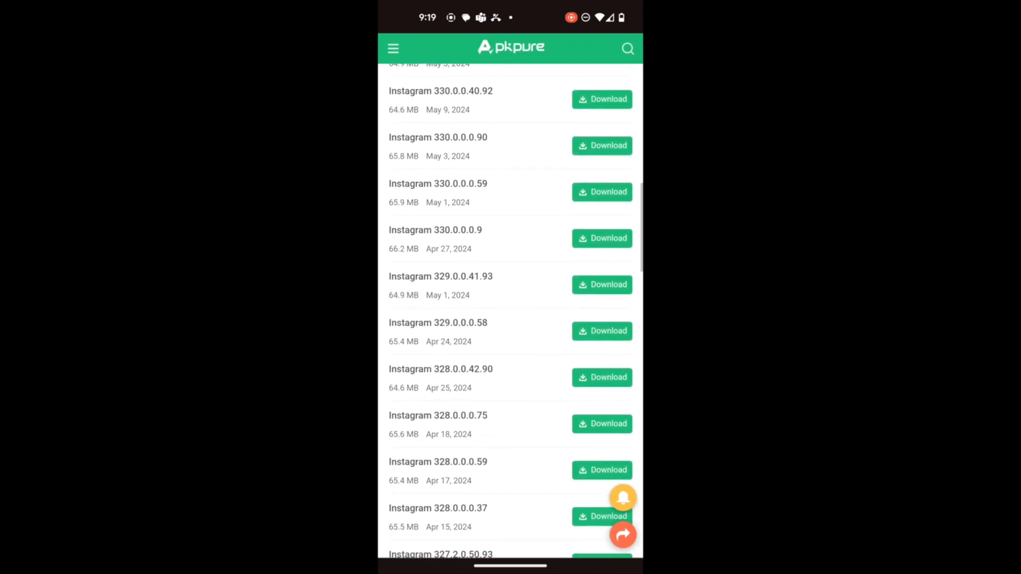
{"action": "scroll", "scroll_direction": "down", "scroll_amount": 3}
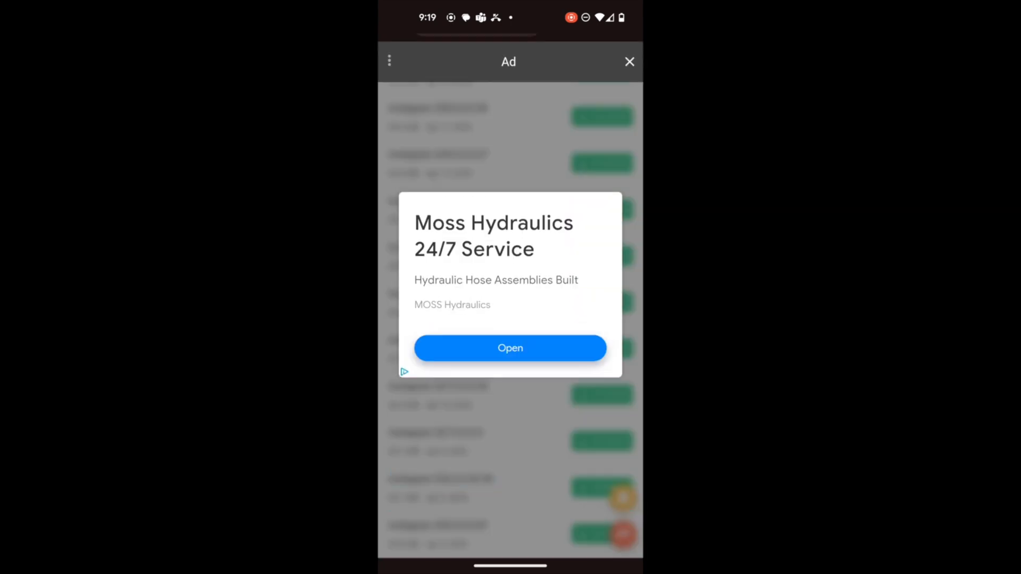
{"action": "left_click", "coordinate": [629, 62]}
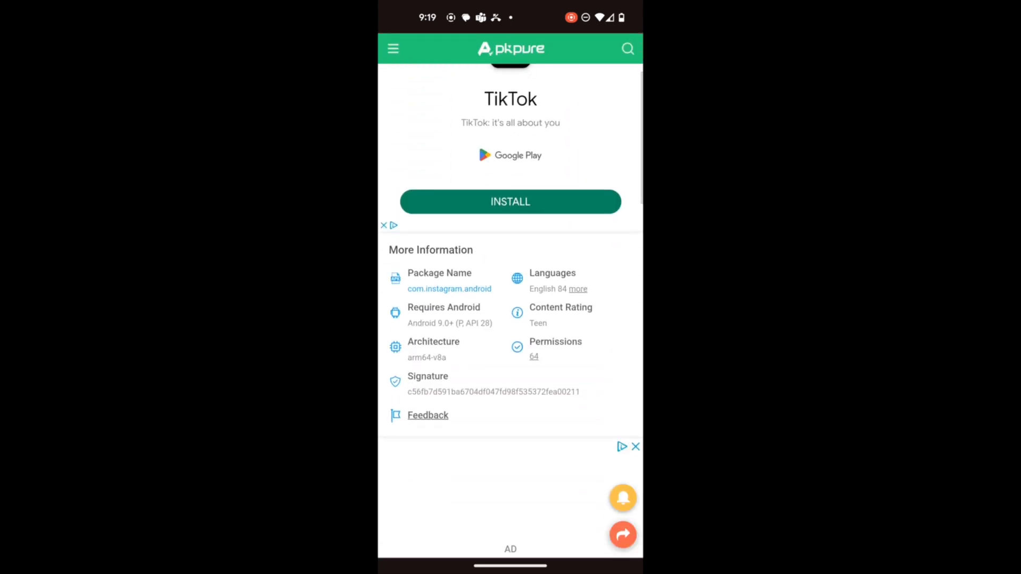
{"action": "left_click", "coordinate": [510, 202]}
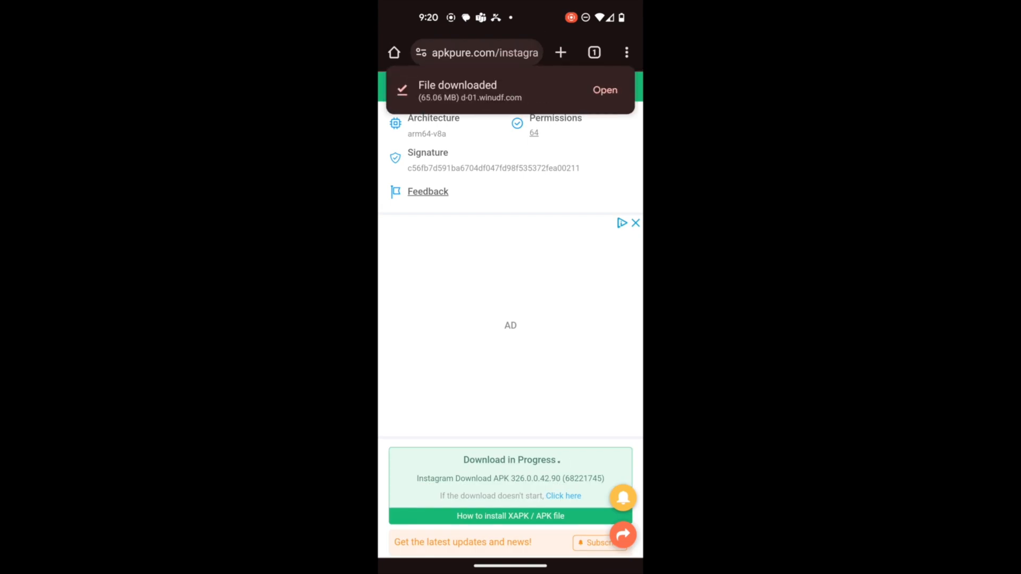
{"action": "left_click", "coordinate": [605, 89]}
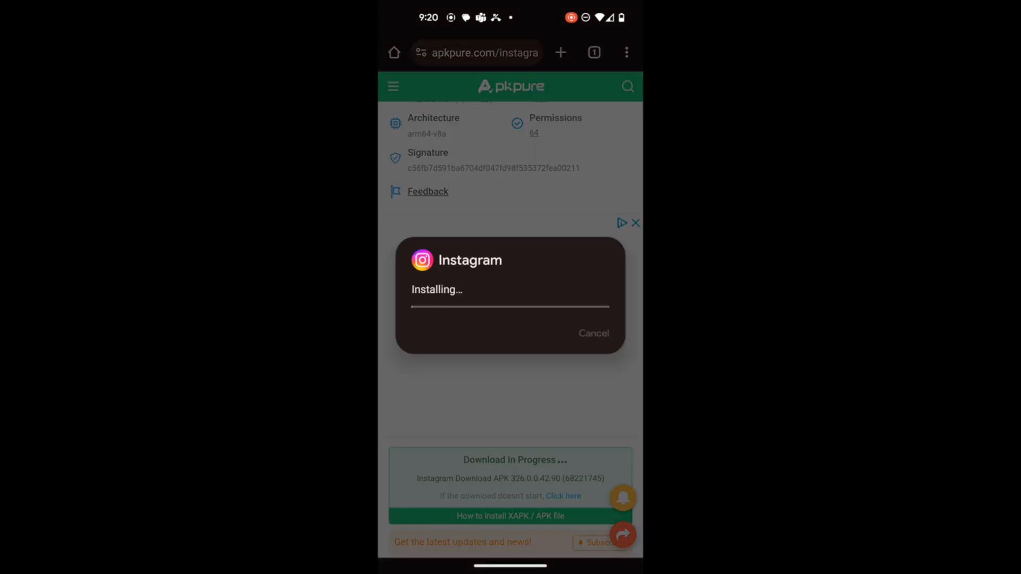